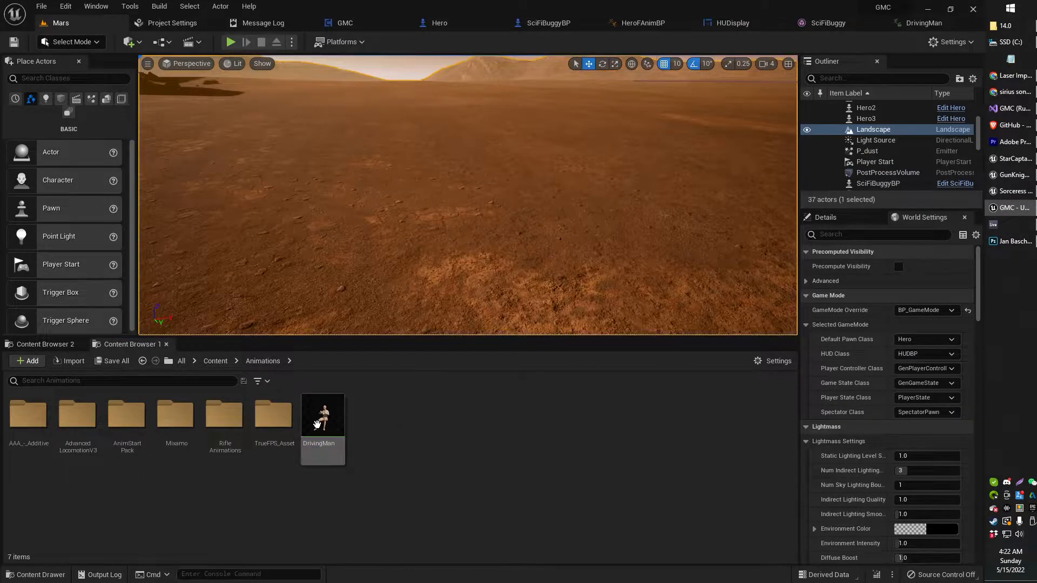
mouse_move(322, 419)
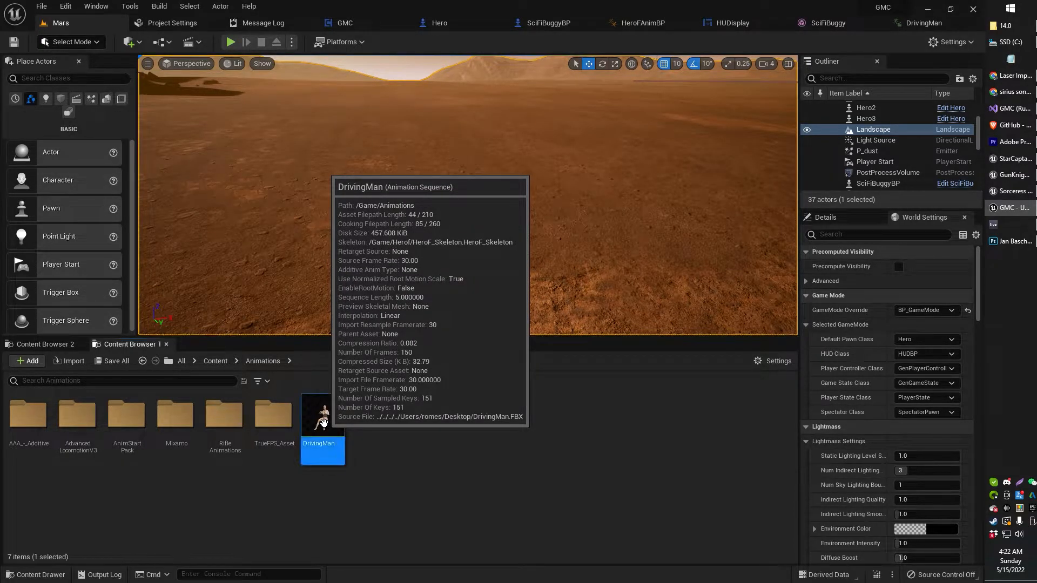
Load the DrivingMan sequence, pause playback and jump to frame 0
double_click(322, 414)
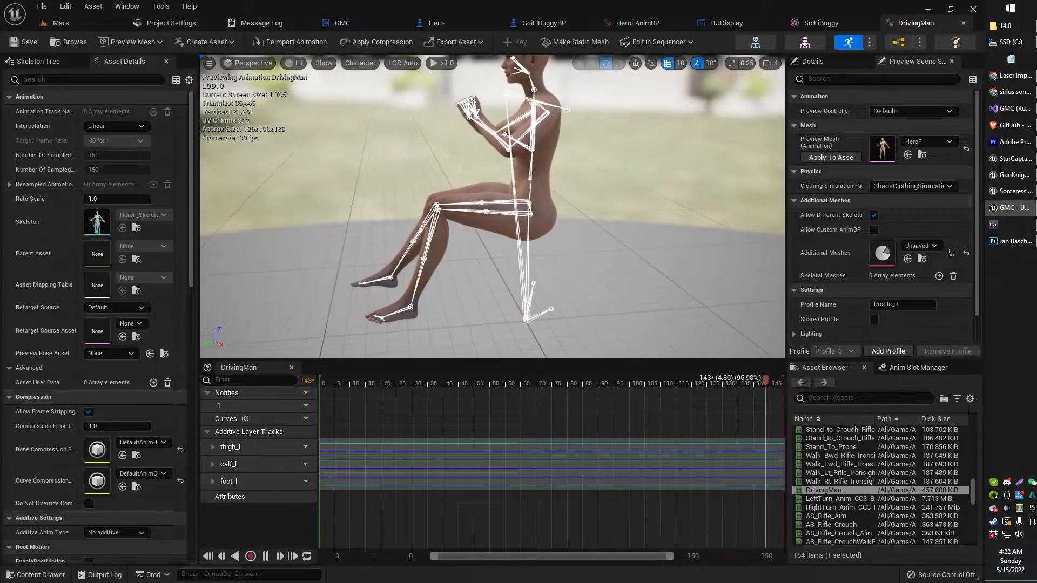
click(324, 383)
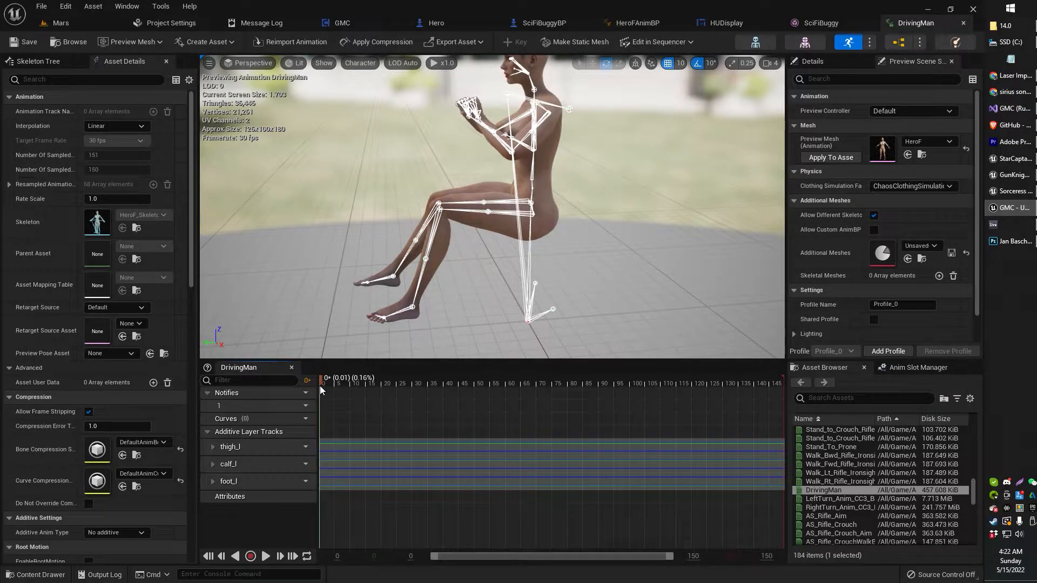
click(265, 557)
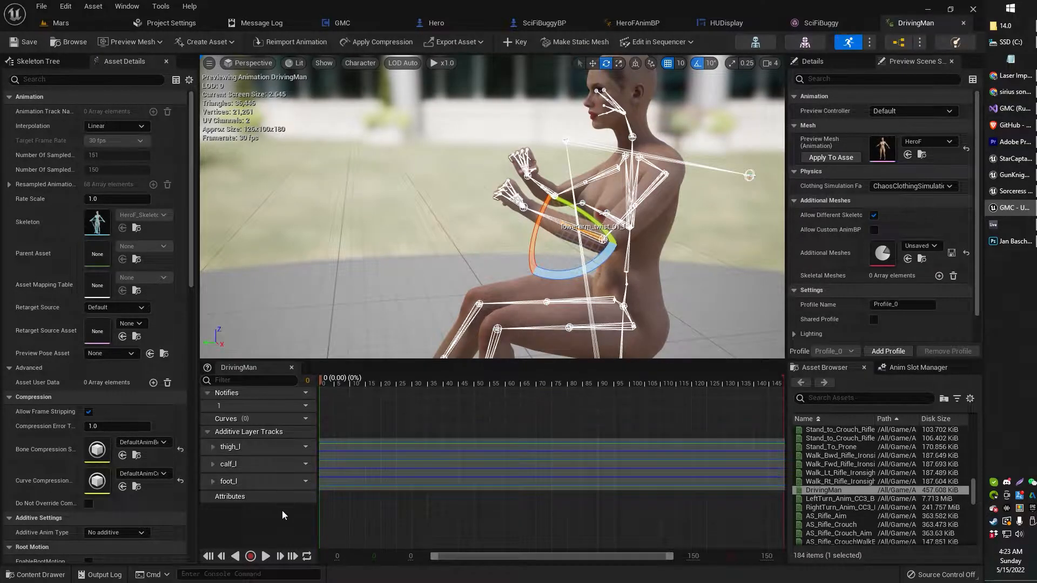
click(264, 555)
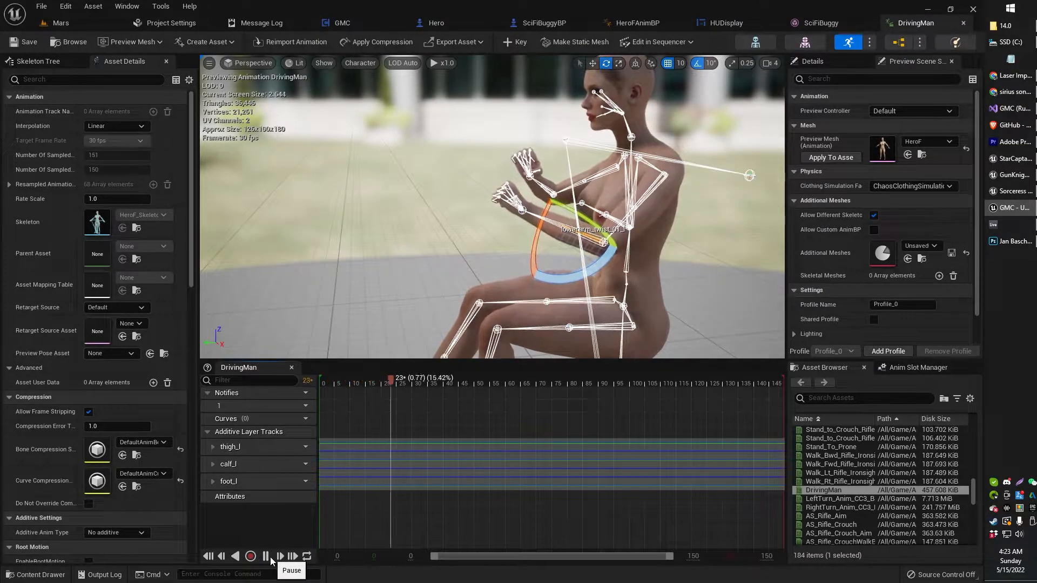
click(264, 557)
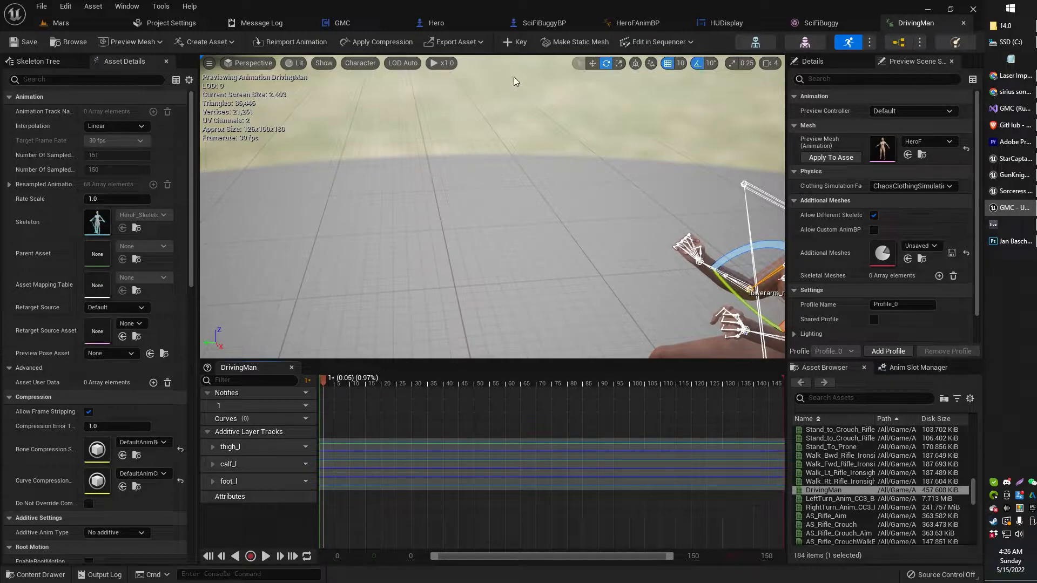
Key the upperarm and lowerarm additive tracks, preview the pose, and return to the Mars level
click(514, 42)
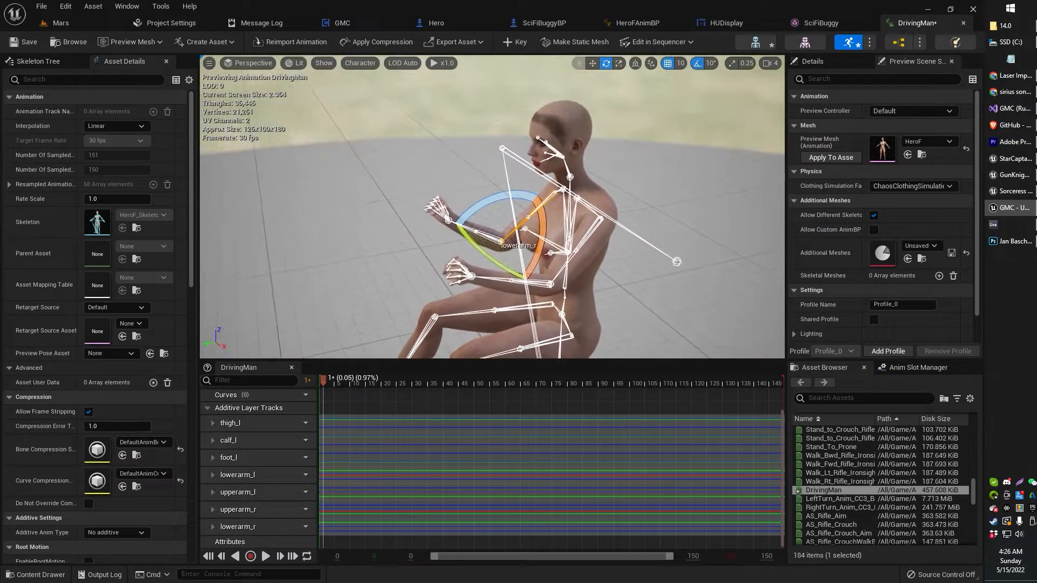
click(456, 383)
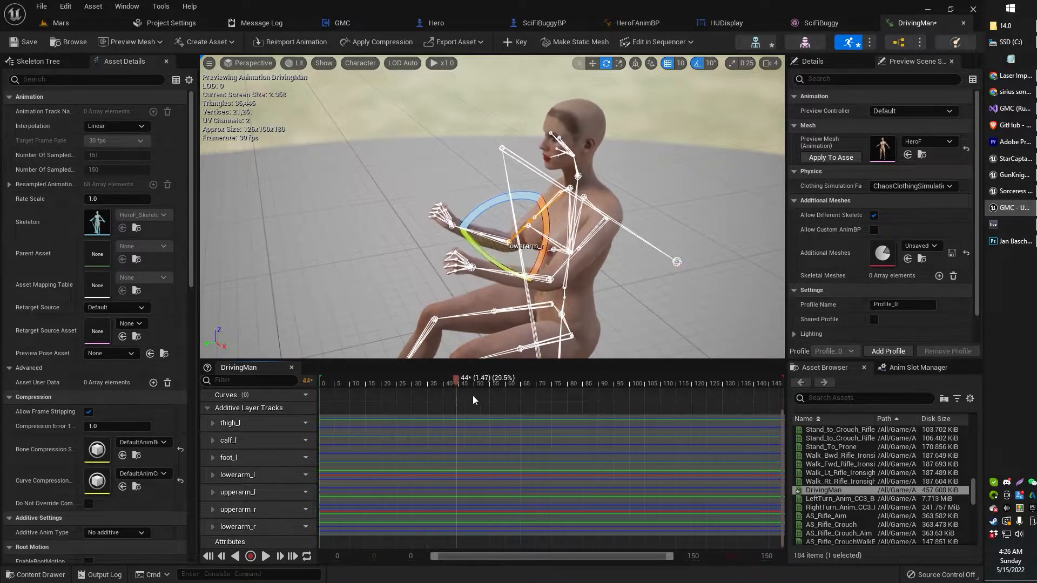
drag(455, 383, 482, 383)
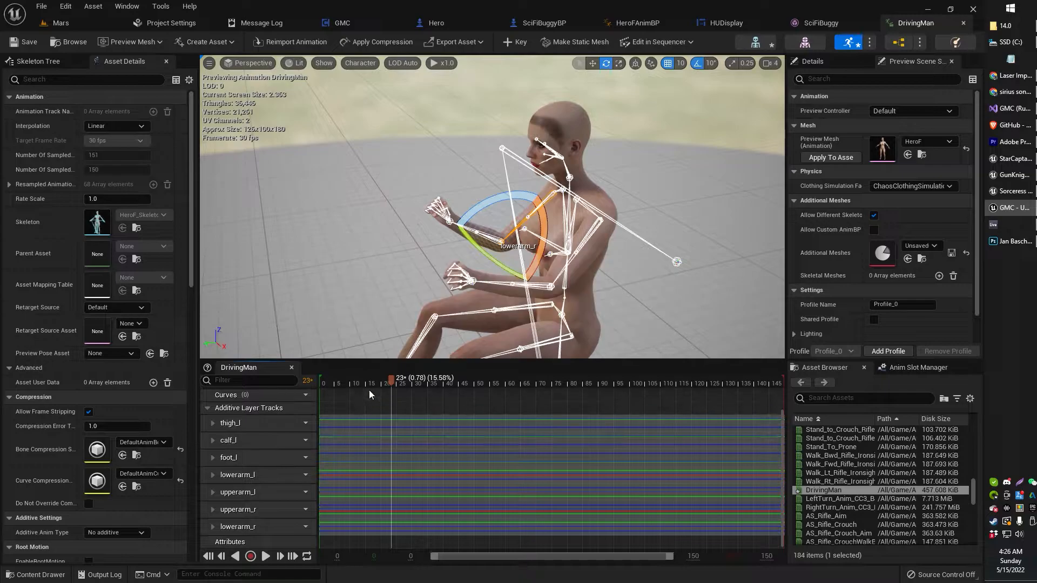
click(59, 23)
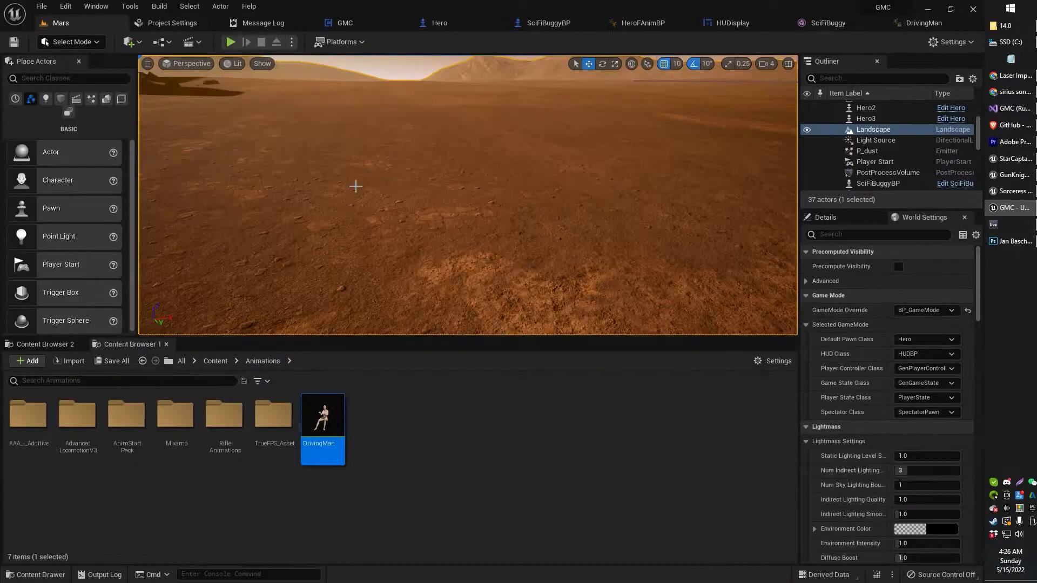
click(229, 42)
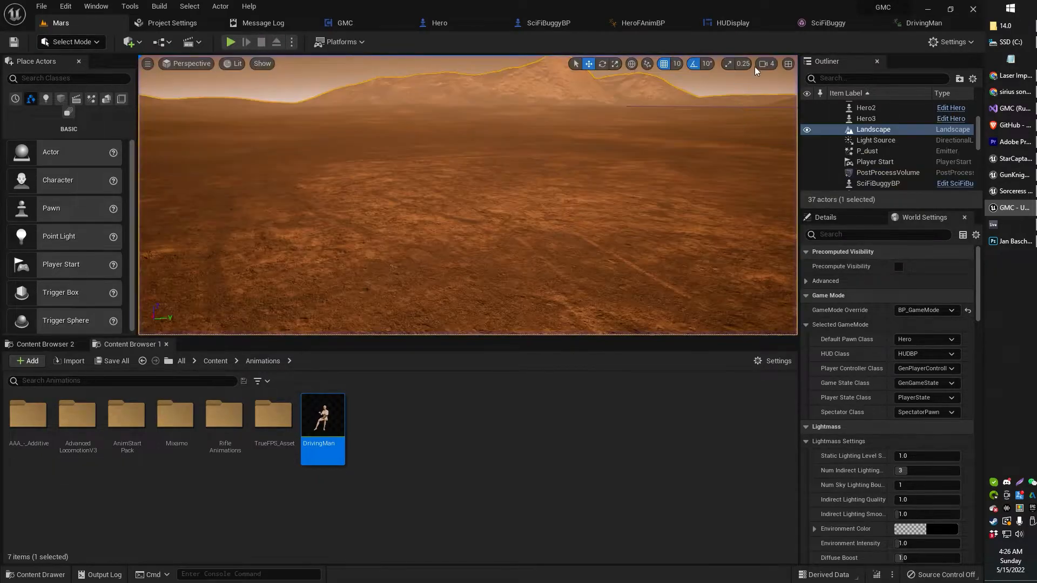
mouse_move(733, 23)
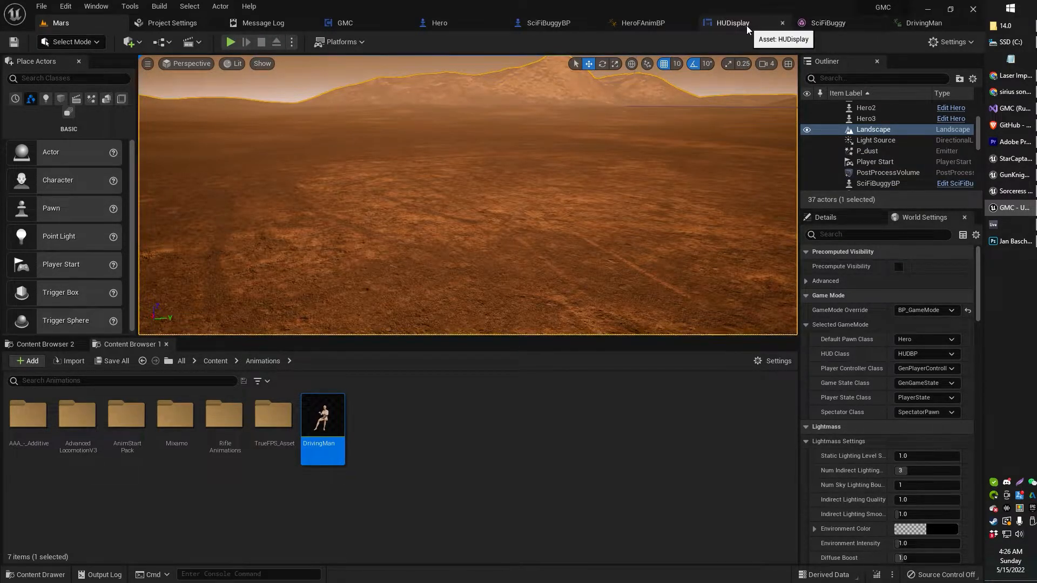
Reopen DrivingMan, rewind to the start and key the new upperarm_l pose
click(917, 23)
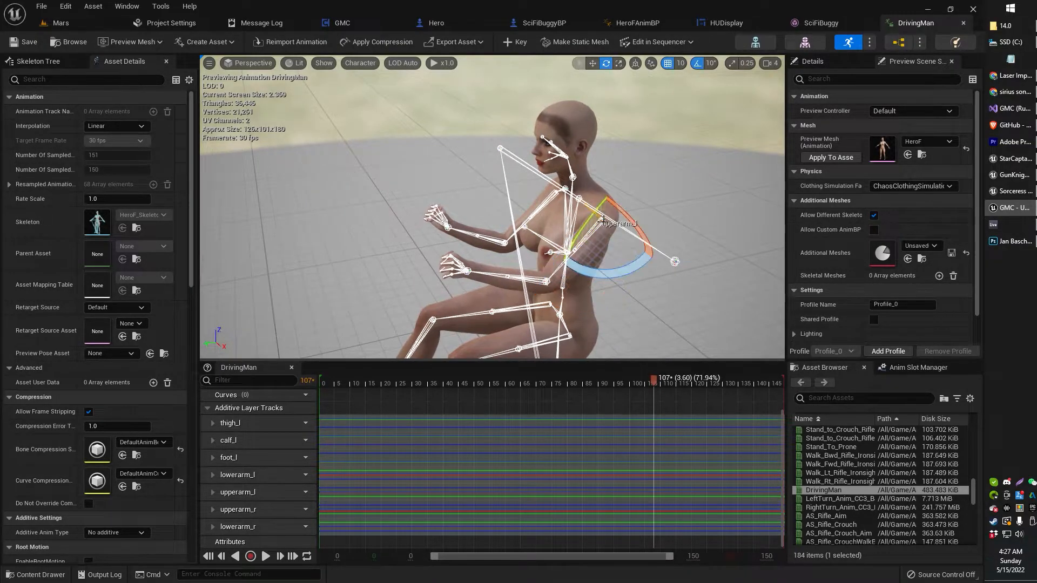
drag(600, 218, 648, 245)
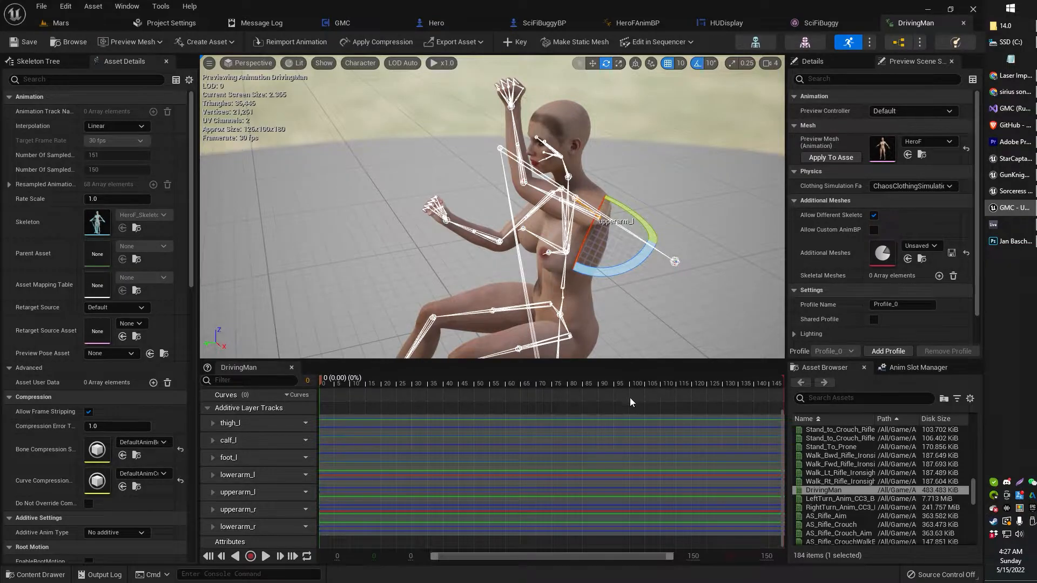
click(629, 379)
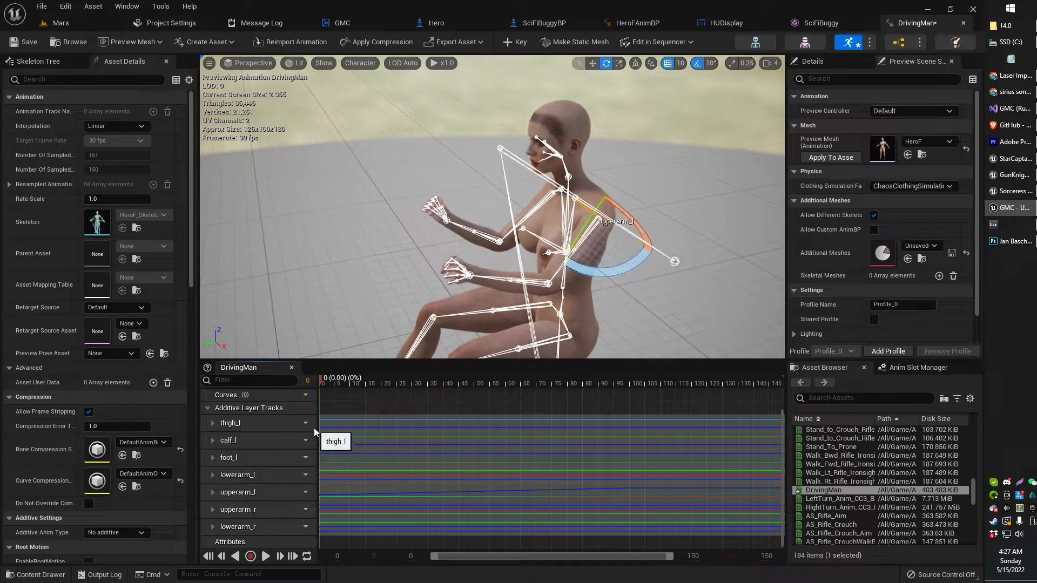
Scrub the timeline back and forth to preview the arm motion
click(543, 382)
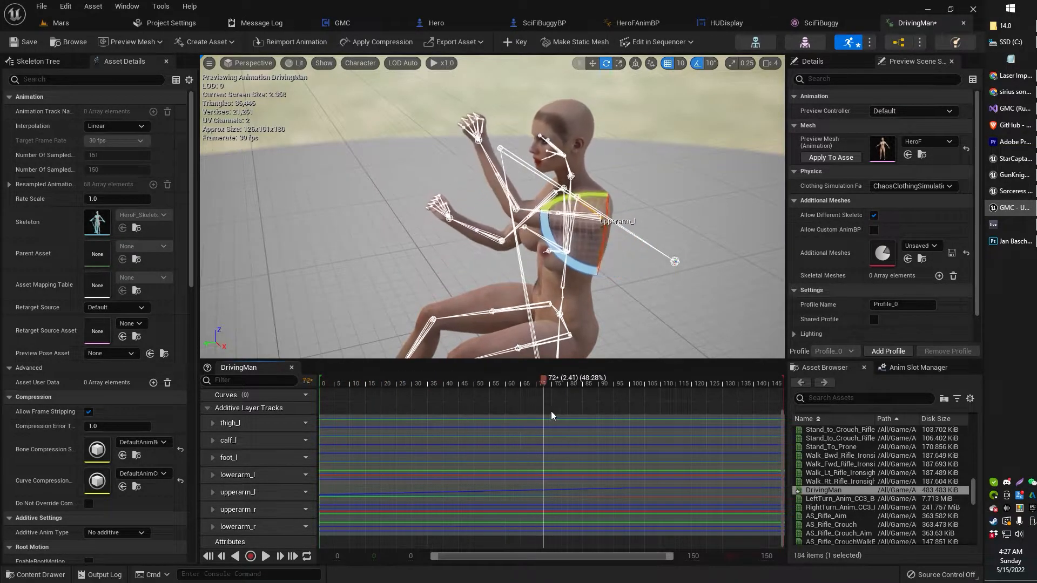
drag(544, 378, 718, 378)
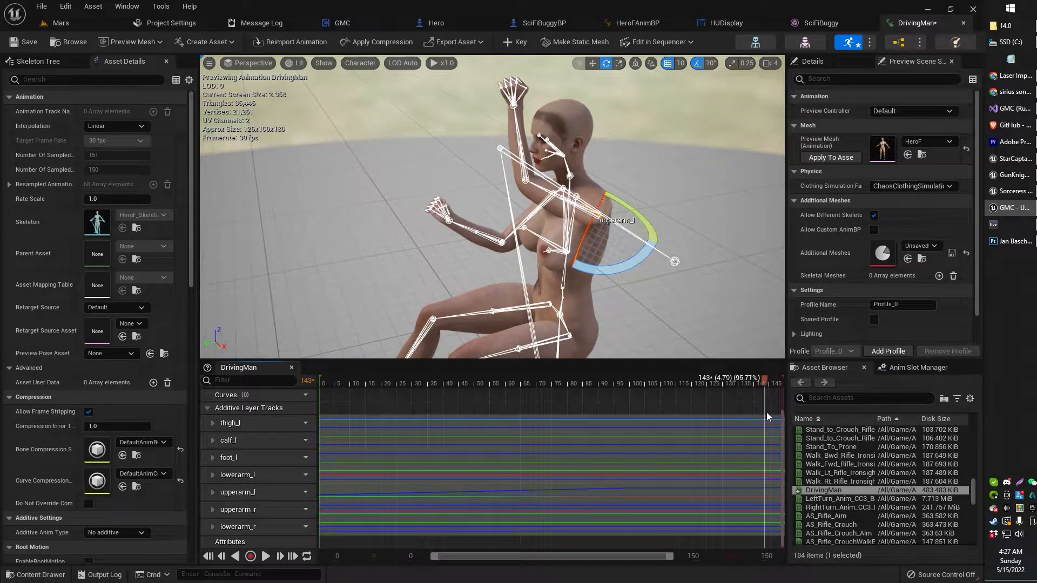
drag(762, 378, 508, 378)
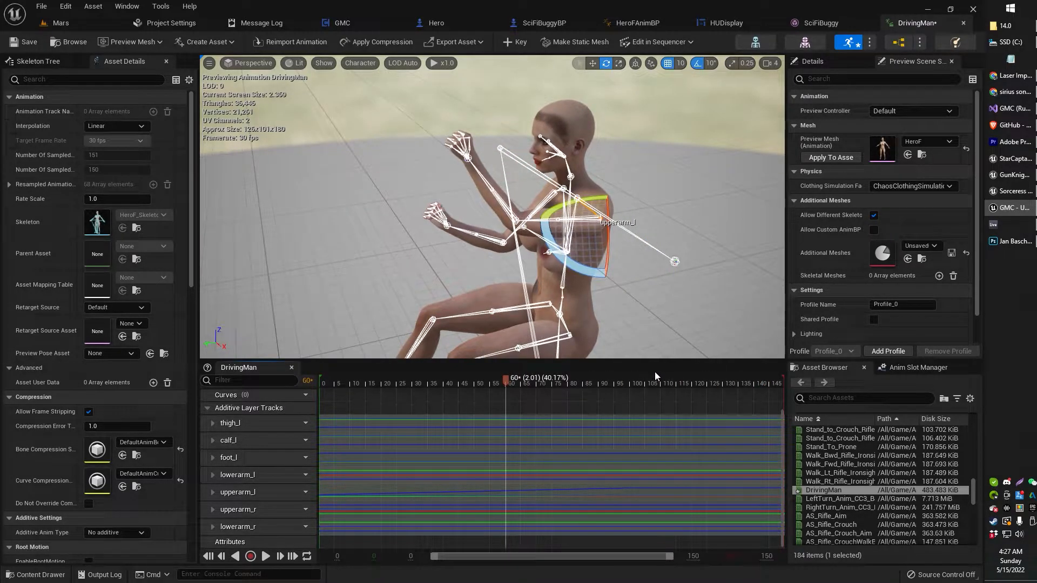